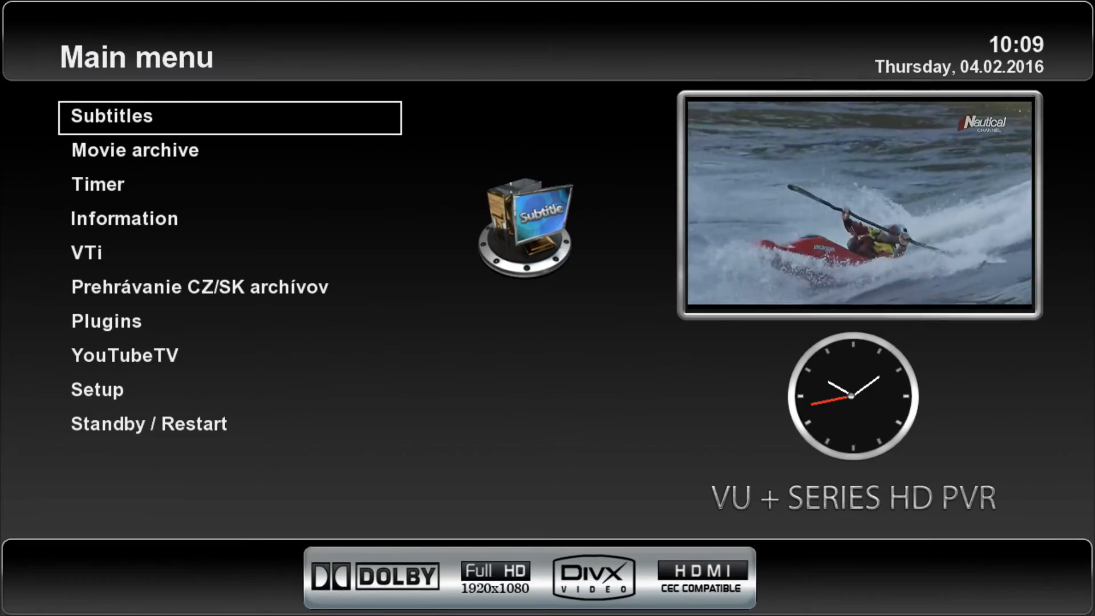
Step: Open the VTi submenu's Software Tools screen from the main menu
key("Down")
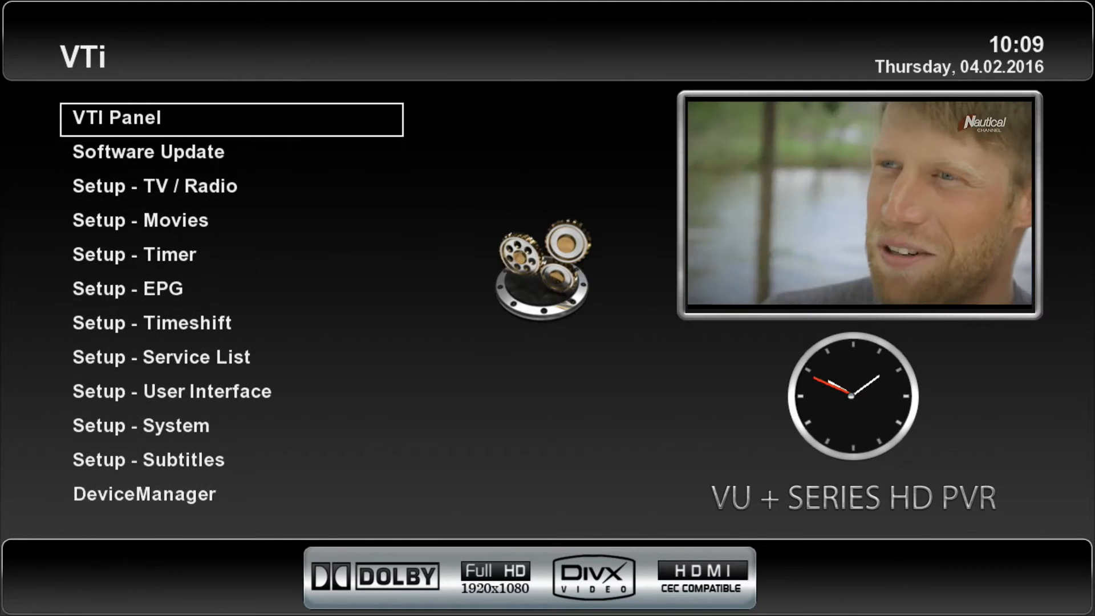
left_click(116, 118)
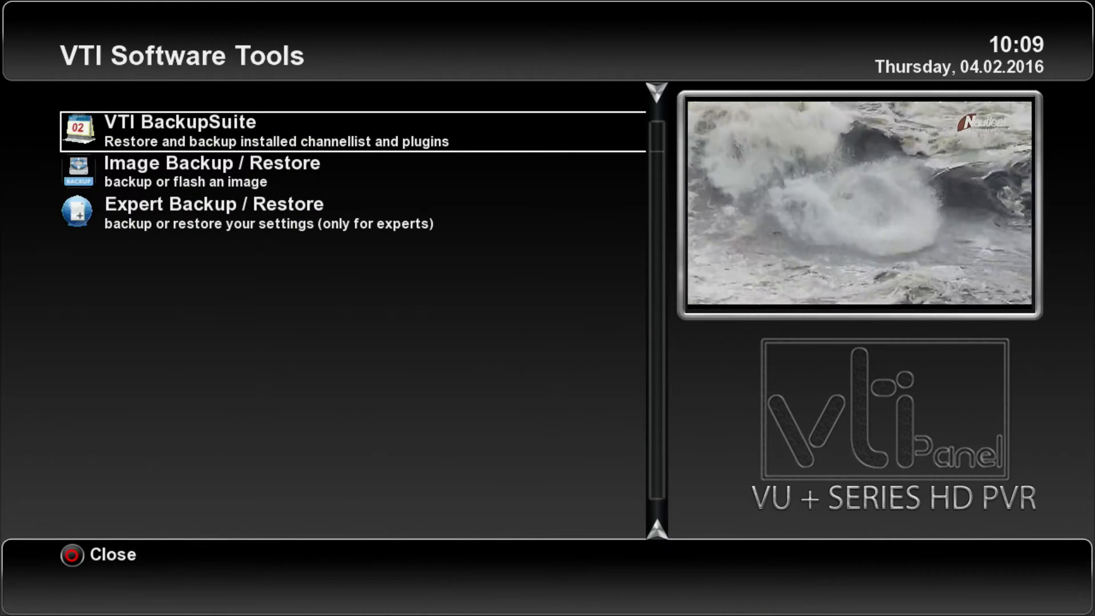
Step: Choose Image Backup/Restore and start backing up the running image
key("Down")
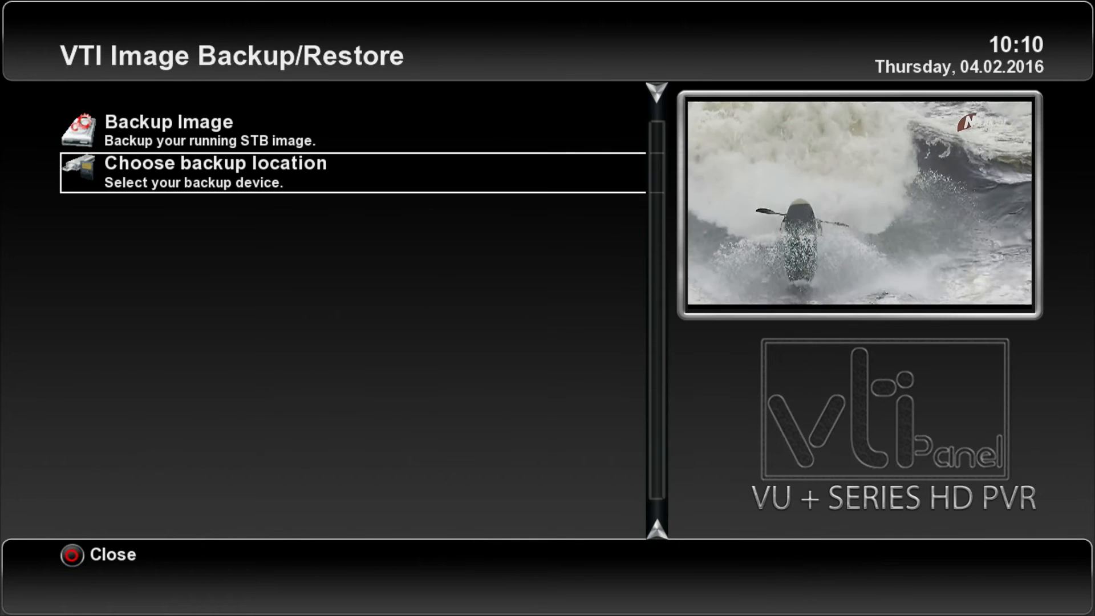
left_click(167, 123)
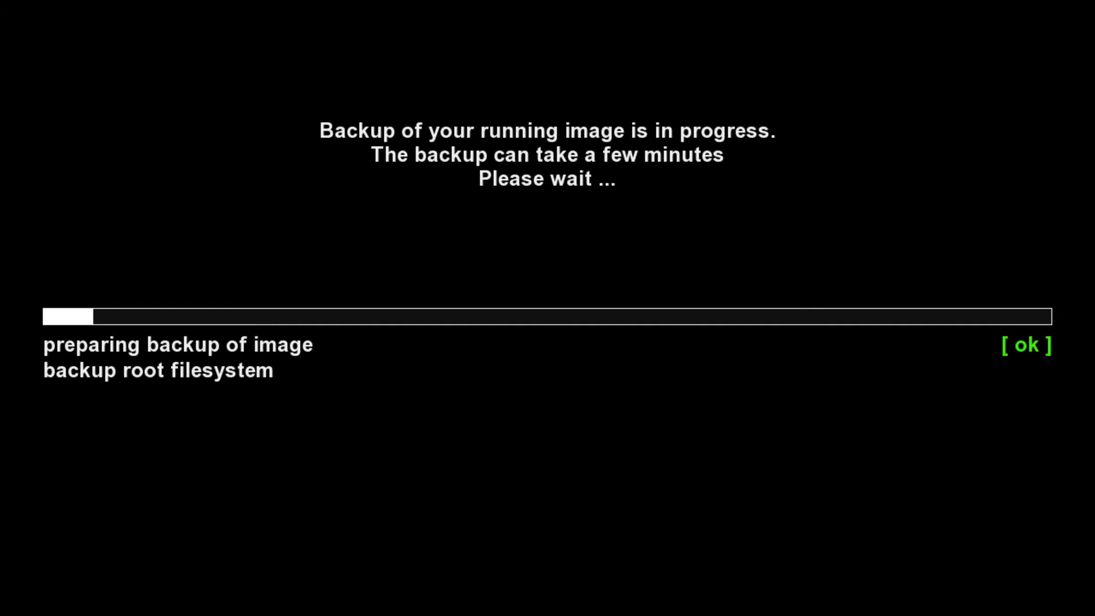